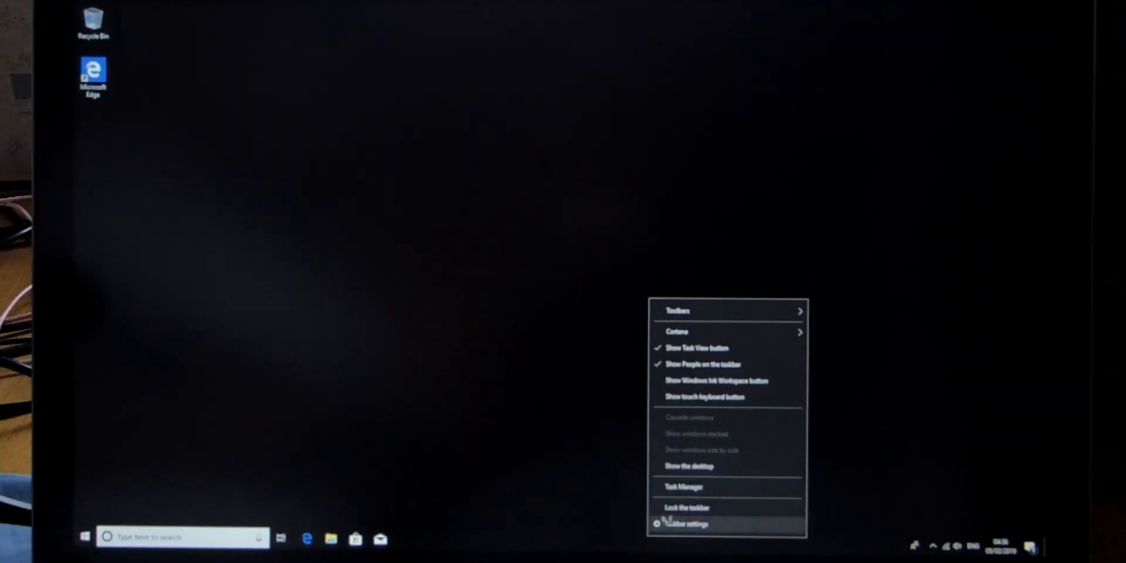
# Launch Task Manager from the taskbar context menu
pyautogui.click(681, 487)
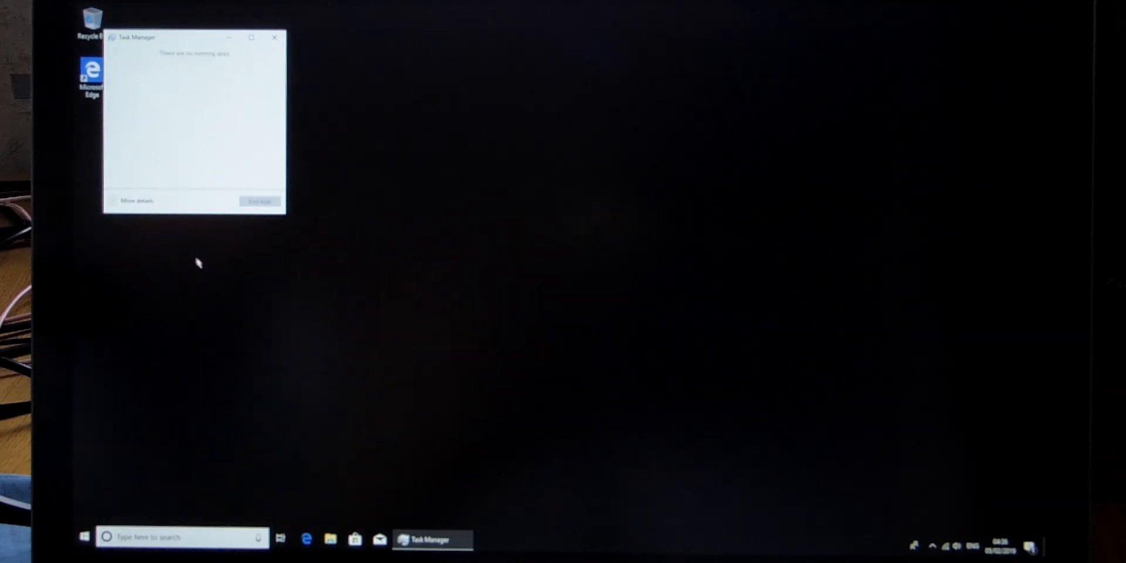
pyautogui.click(137, 201)
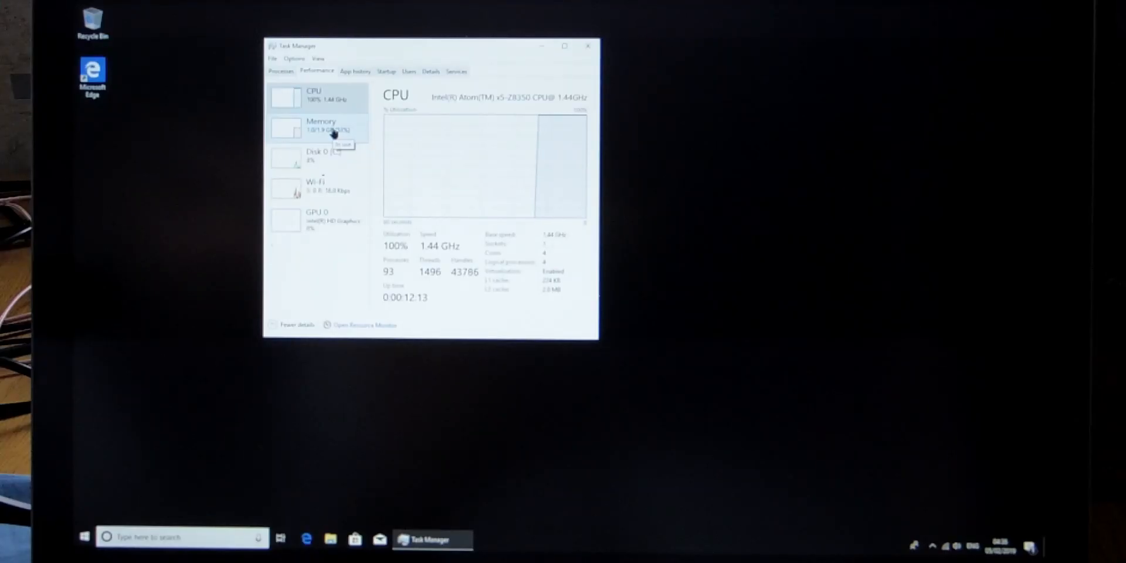
pyautogui.moveTo(502, 119)
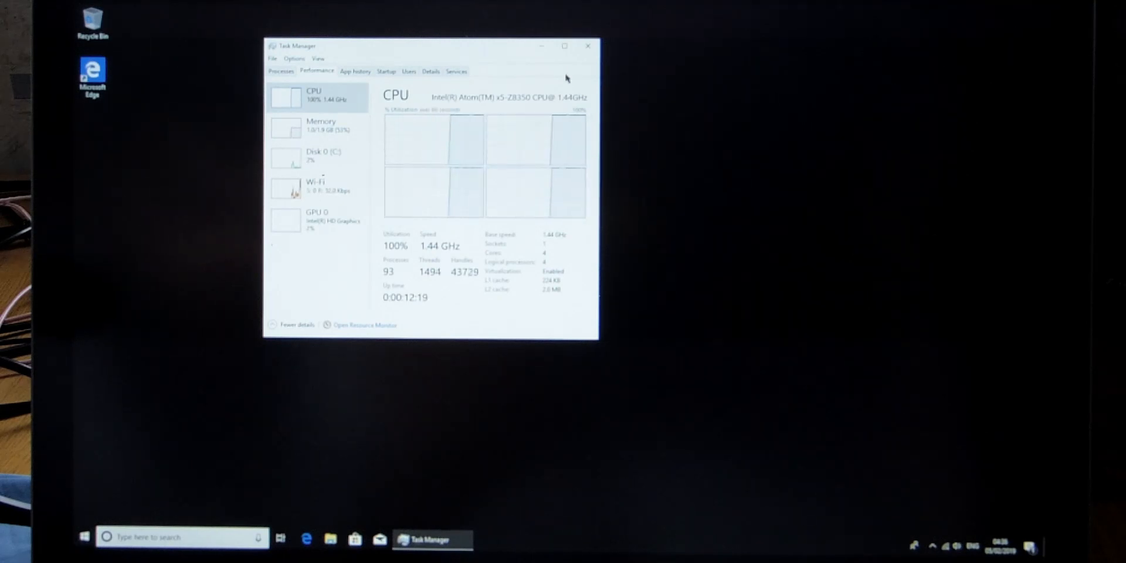
pyautogui.moveTo(386, 188)
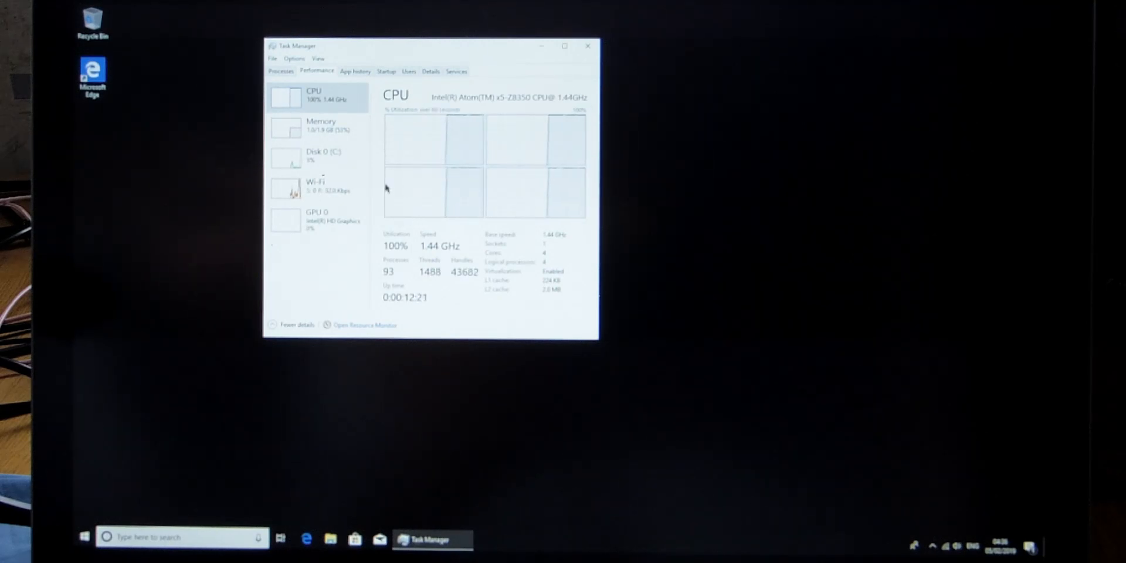
# View the Disk 0 (C:) activity page, then the 2.0 GB DDR3 Memory page
pyautogui.click(318, 156)
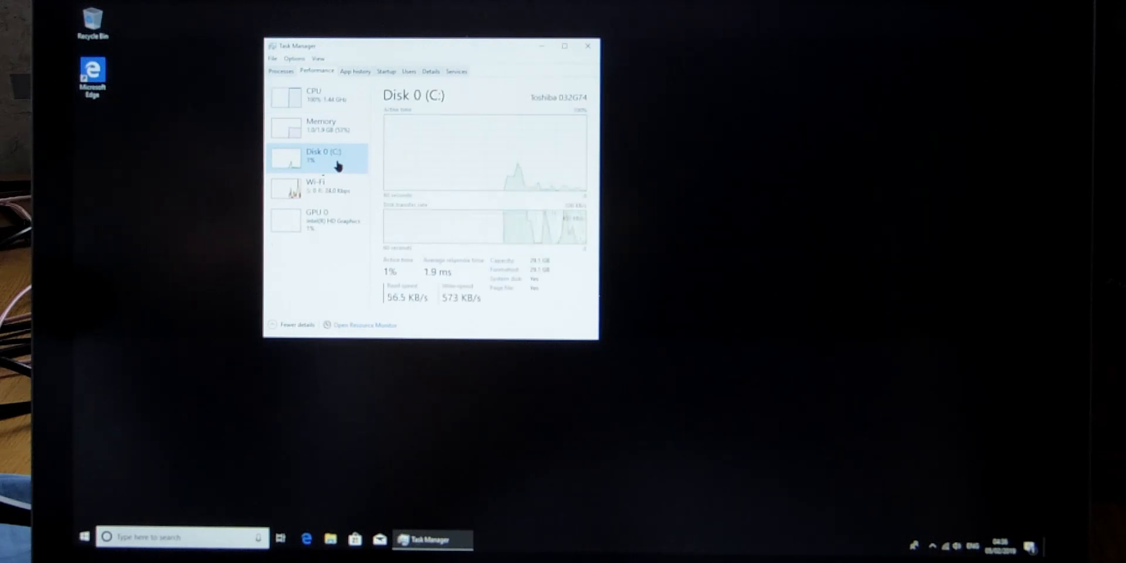
pyautogui.click(320, 125)
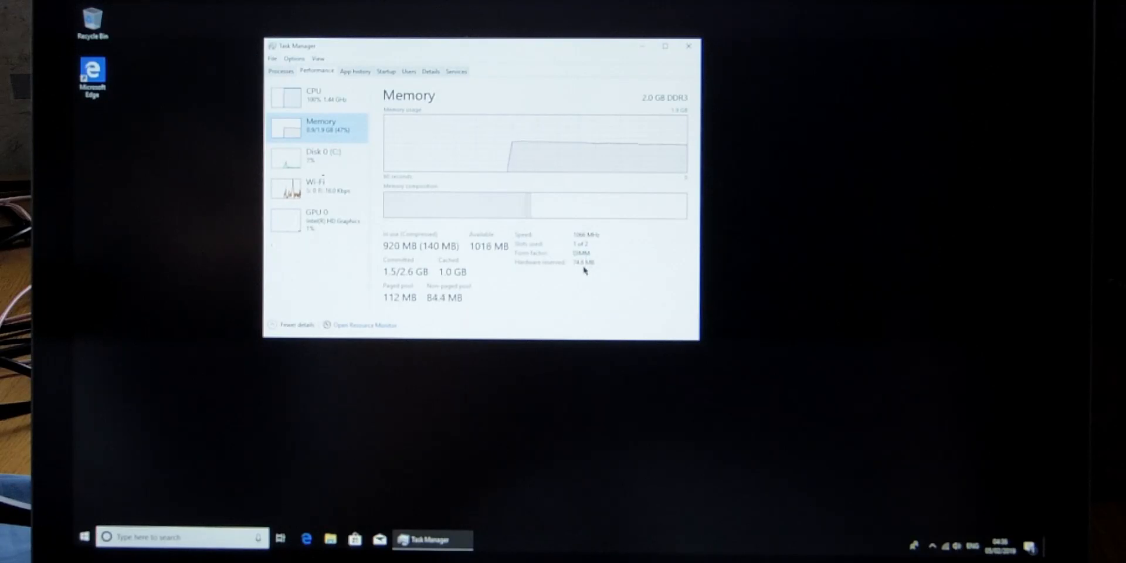
pyautogui.moveTo(368, 458)
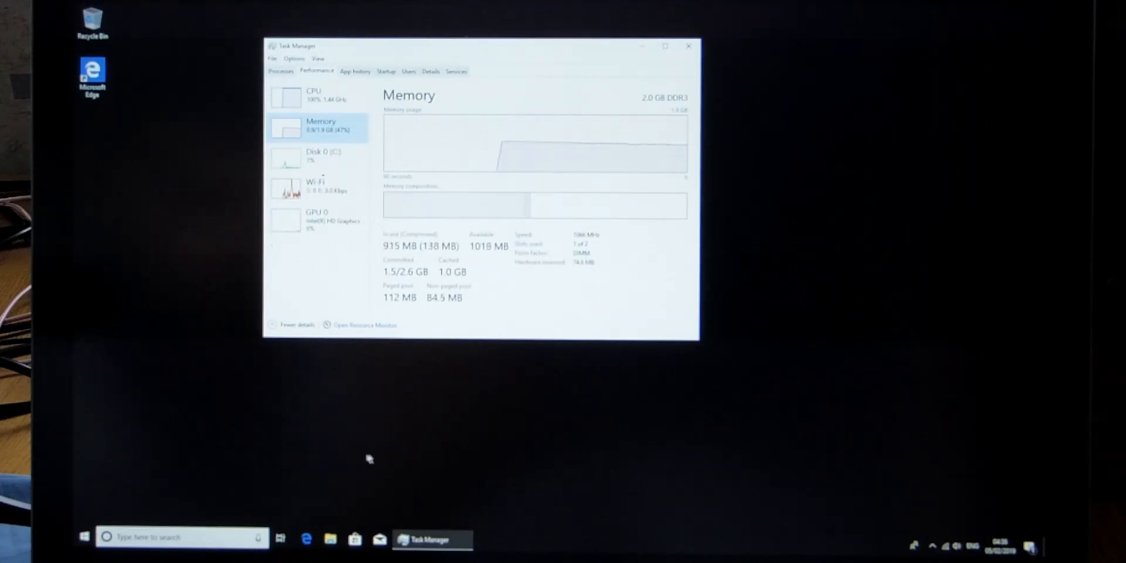